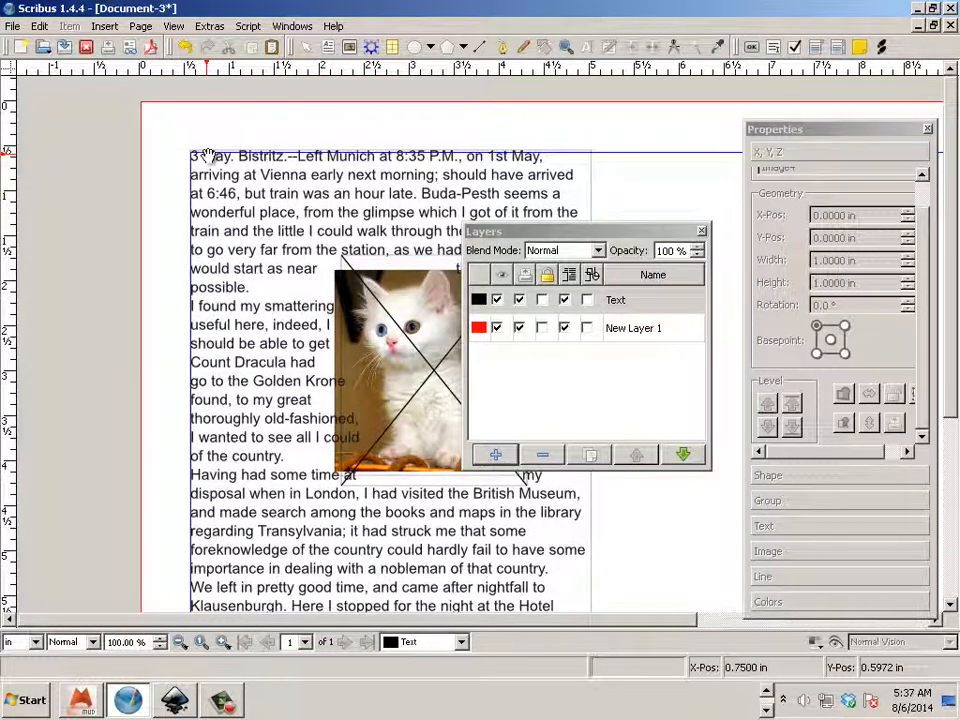
Select the story text frame to shift it right of the new letter frame.
click(652, 328)
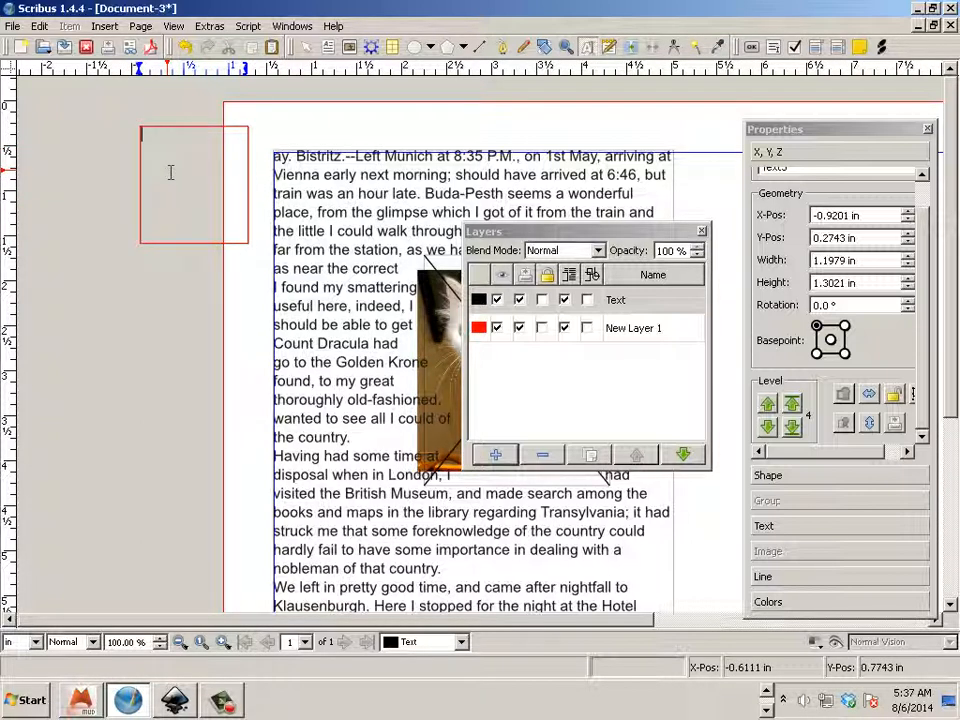
Enter the letter M at 32 pt with a serif font from the font list.
text(M)
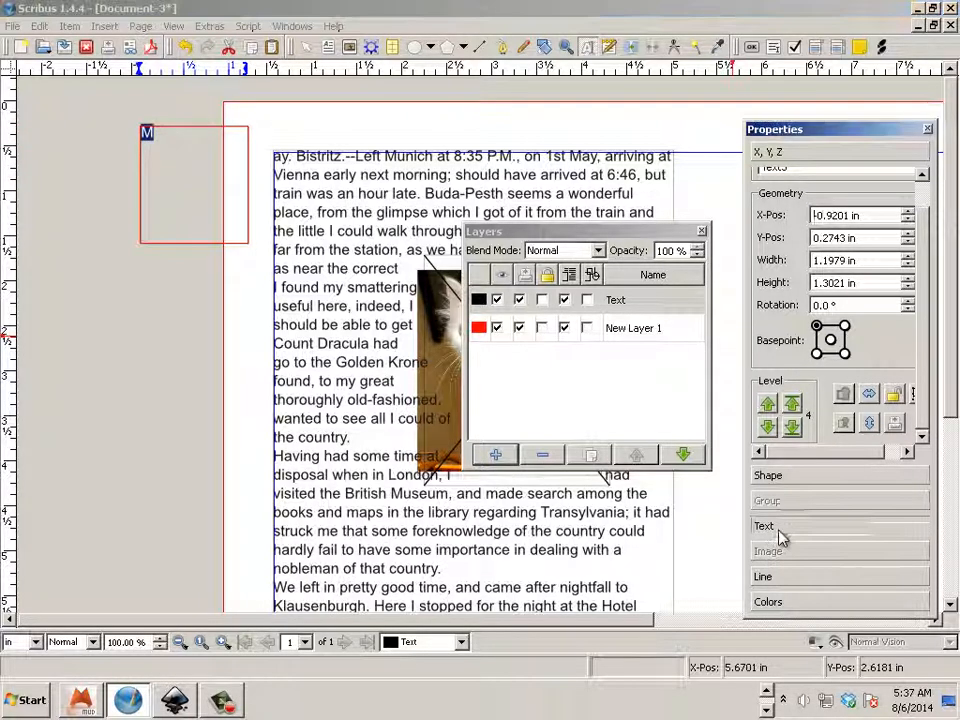
click(764, 526)
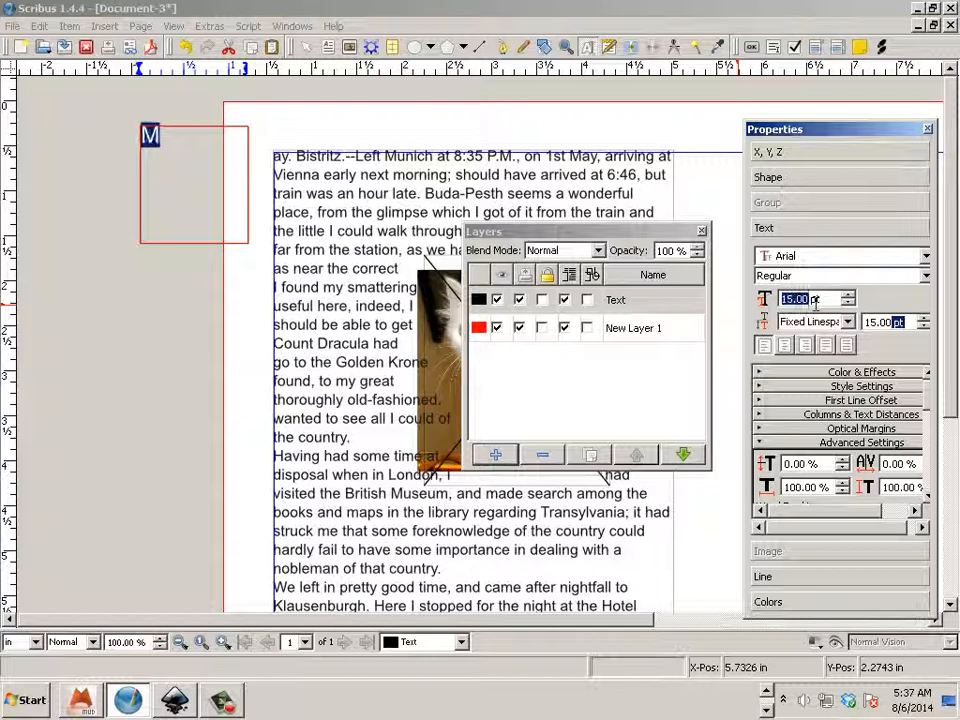
text(32.00)
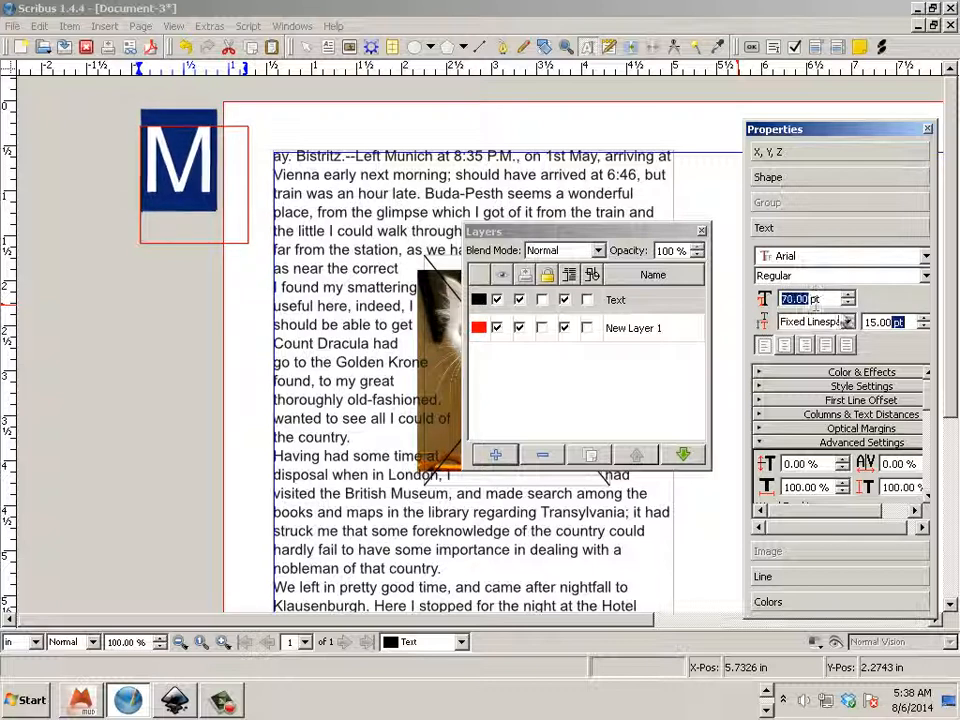
click(924, 256)
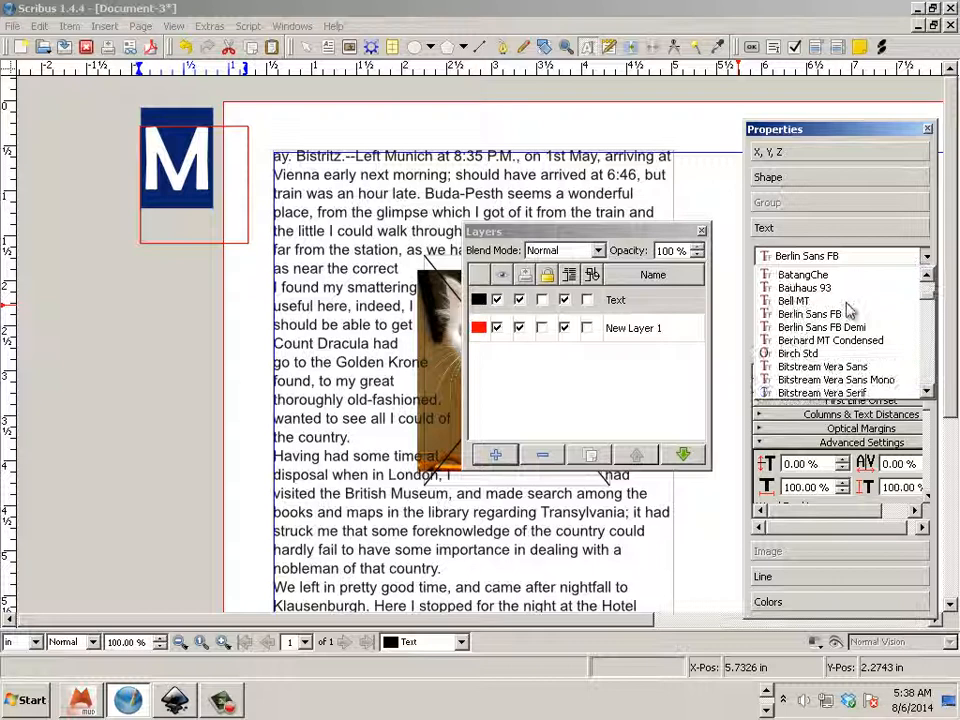
click(830, 256)
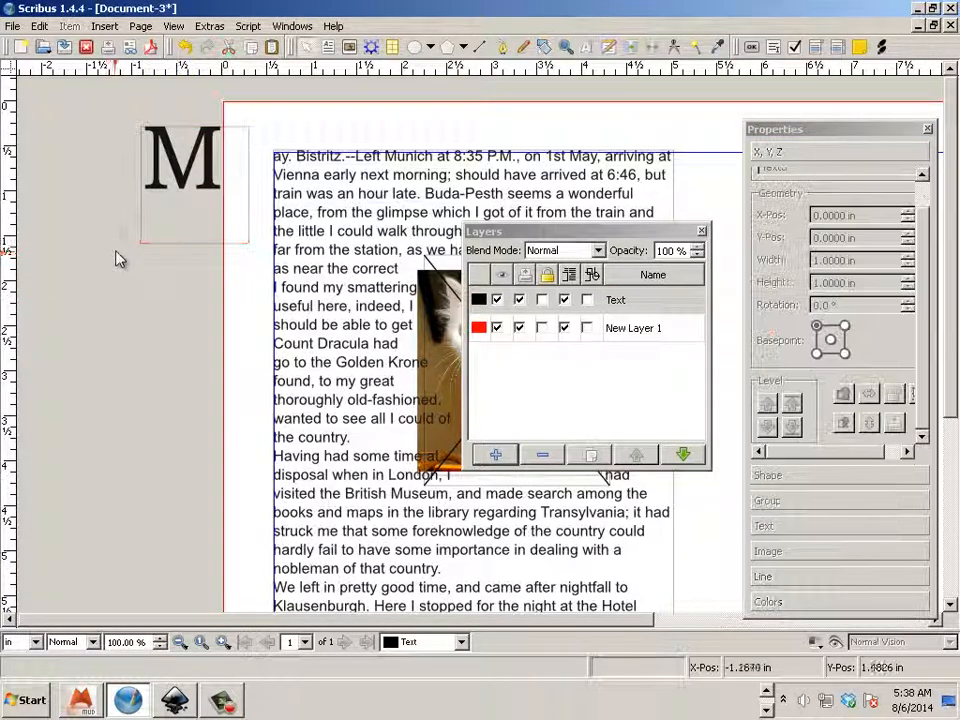
click(200, 180)
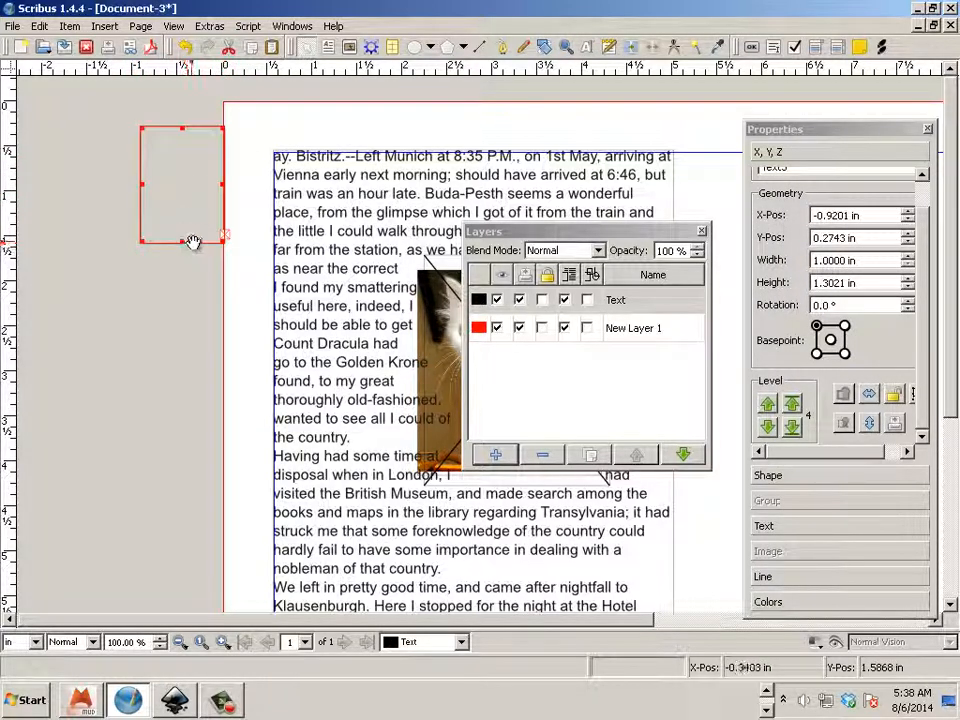
Convert the serif M frame into vector outlines via Convert to > Outlines.
text(M)
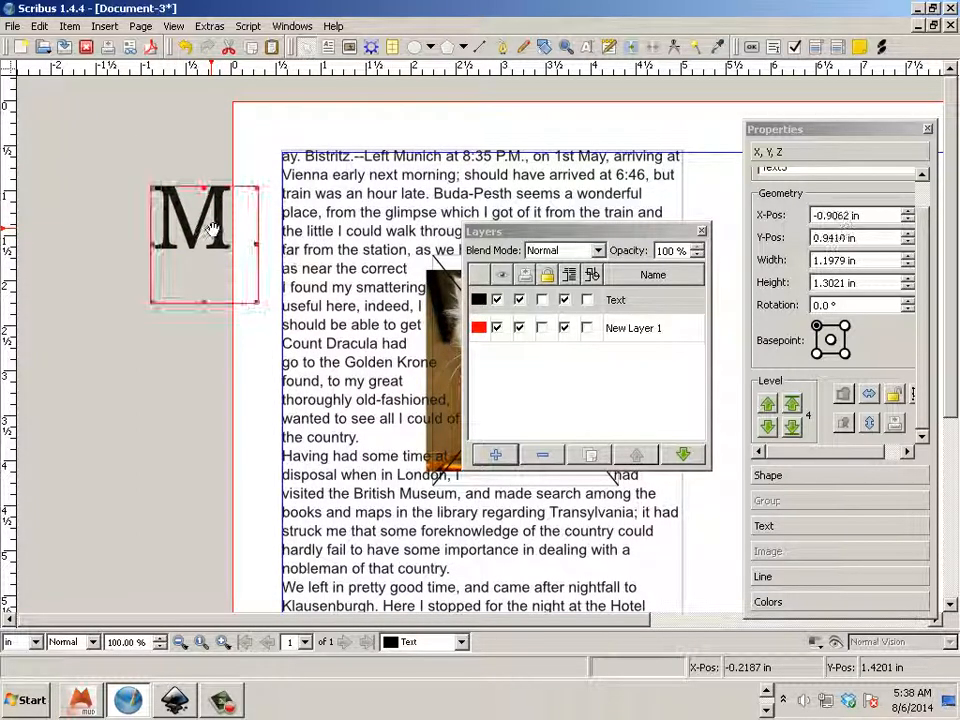
right_click(210, 236)
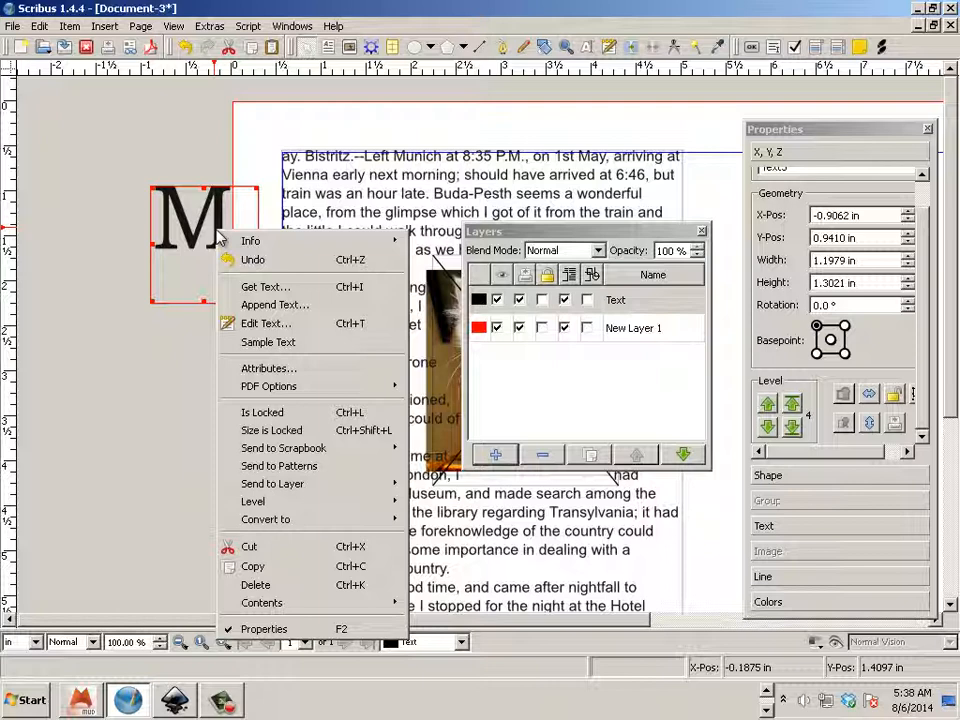
mouse_move(266, 520)
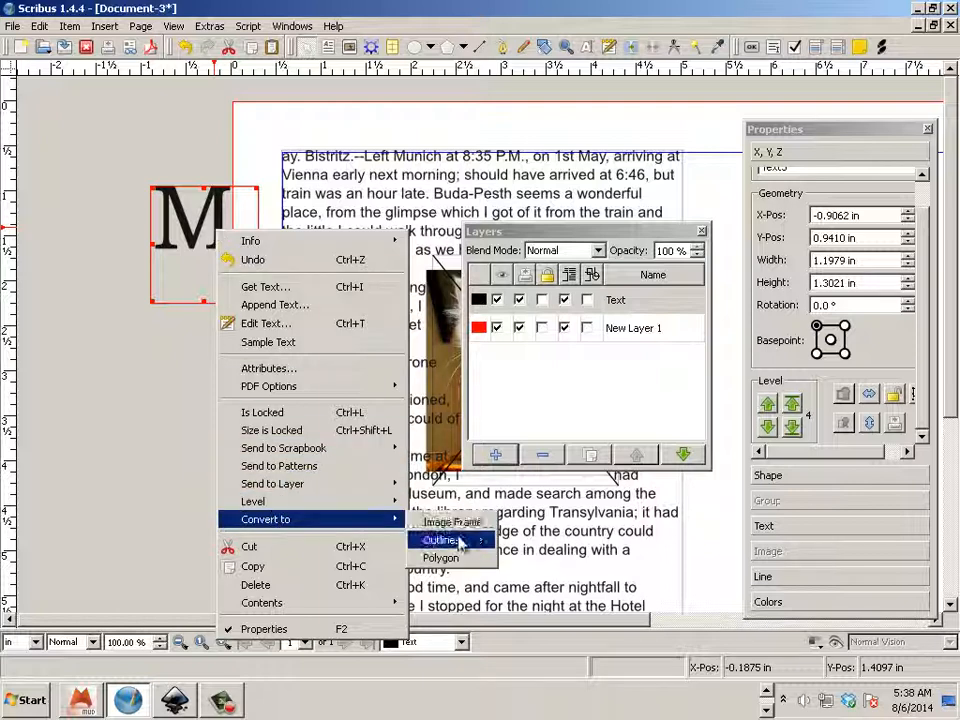
click(440, 540)
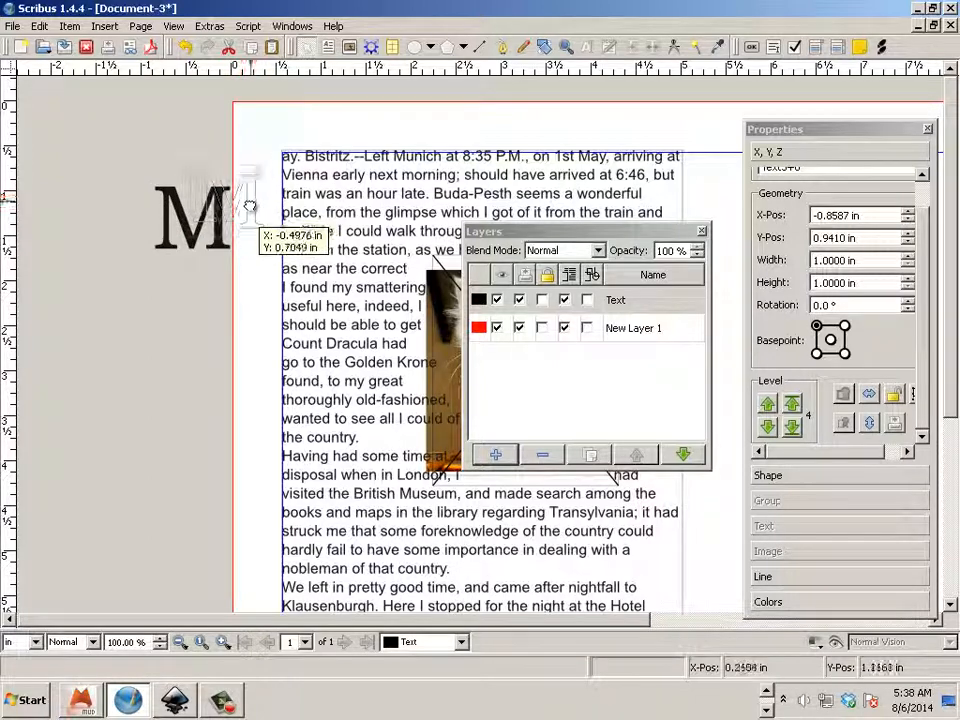
Move and resize the M outline to sit beside the story's first lines.
drag(250, 200, 196, 250)
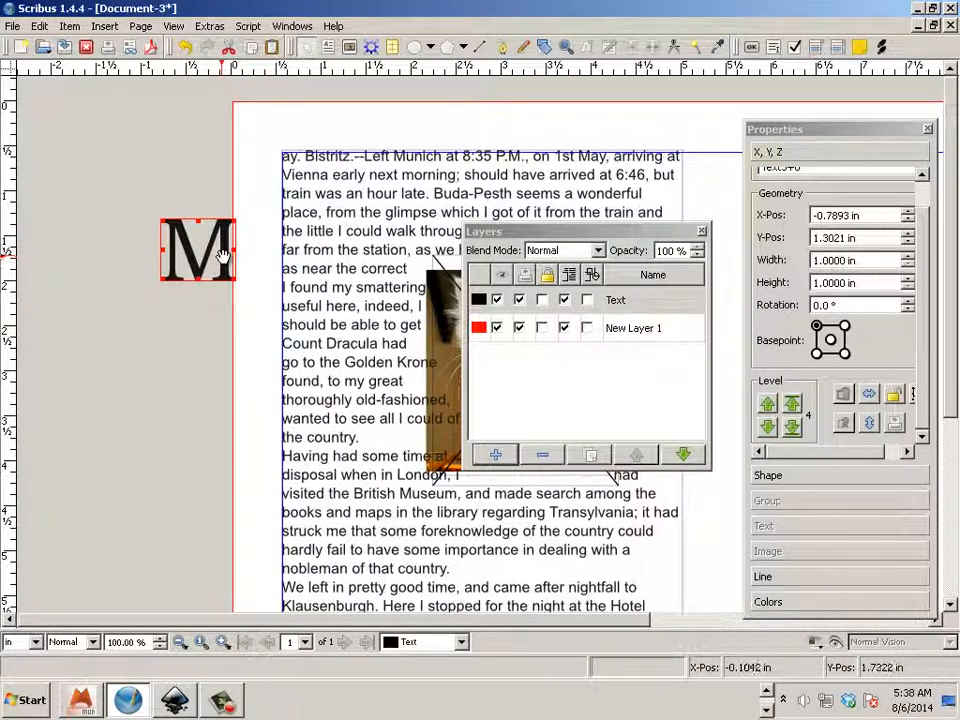
mouse_move(224, 256)
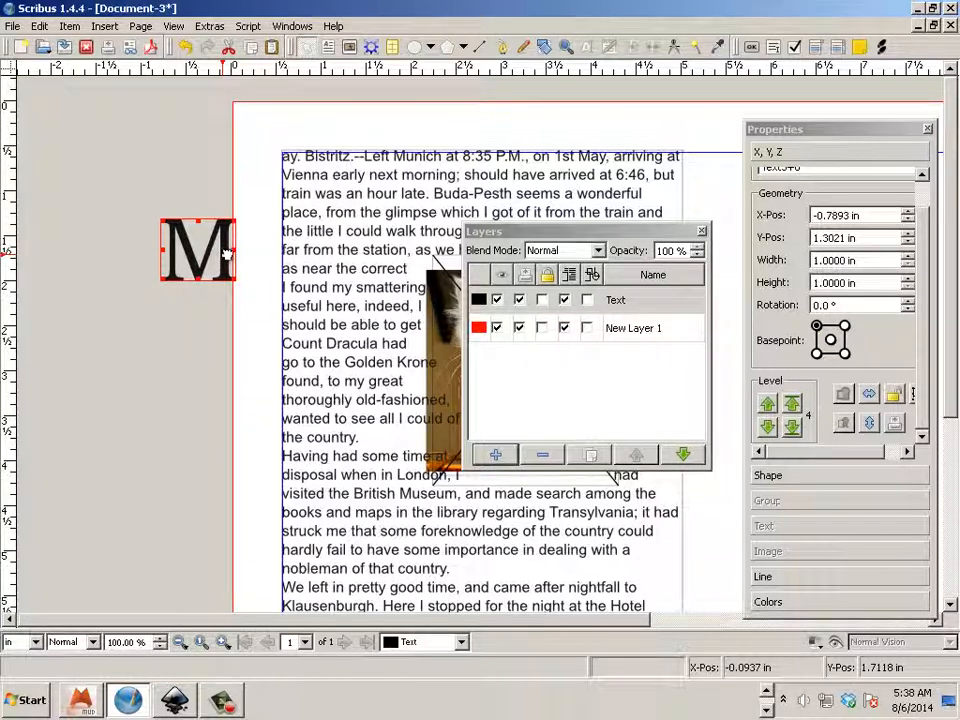
drag(216, 250, 224, 196)
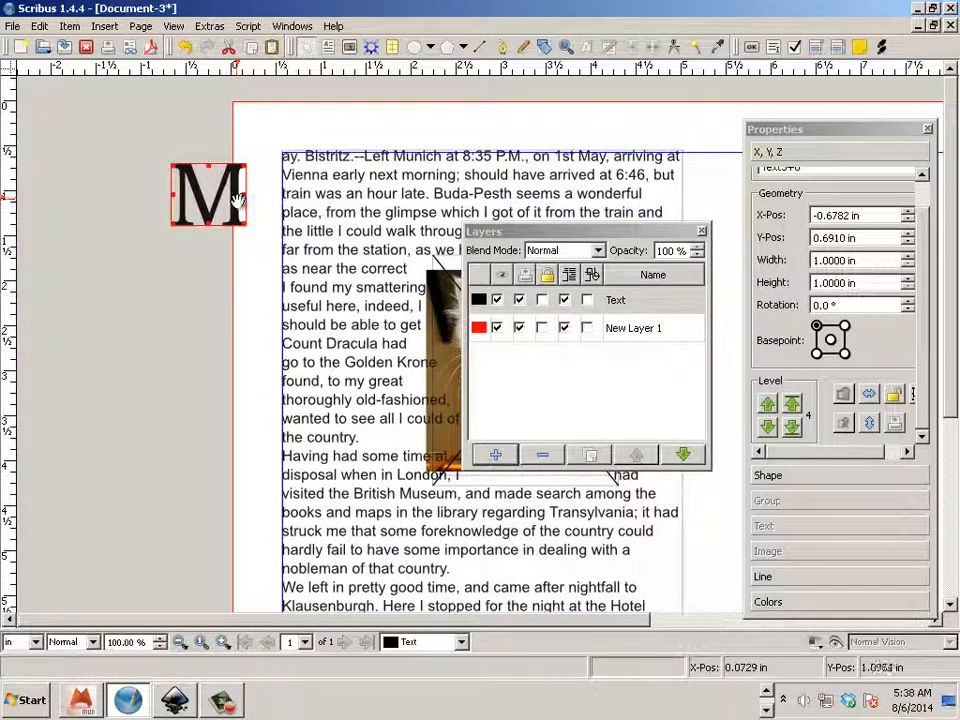
right_click(232, 198)
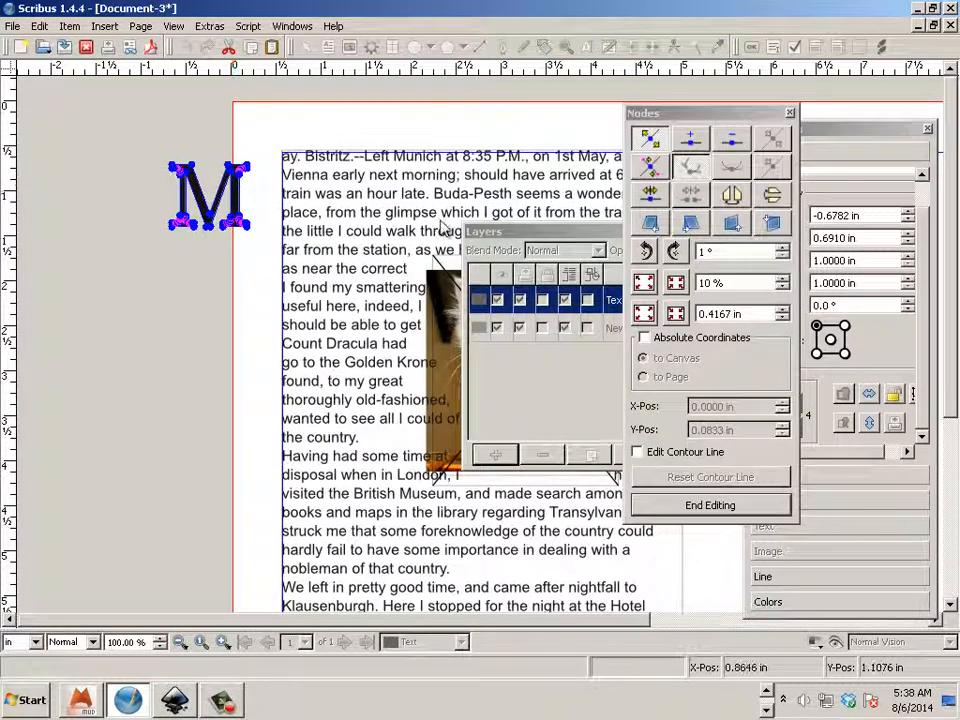
Wrap the story text around the M's contour line and enable contour-line editing.
click(710, 504)
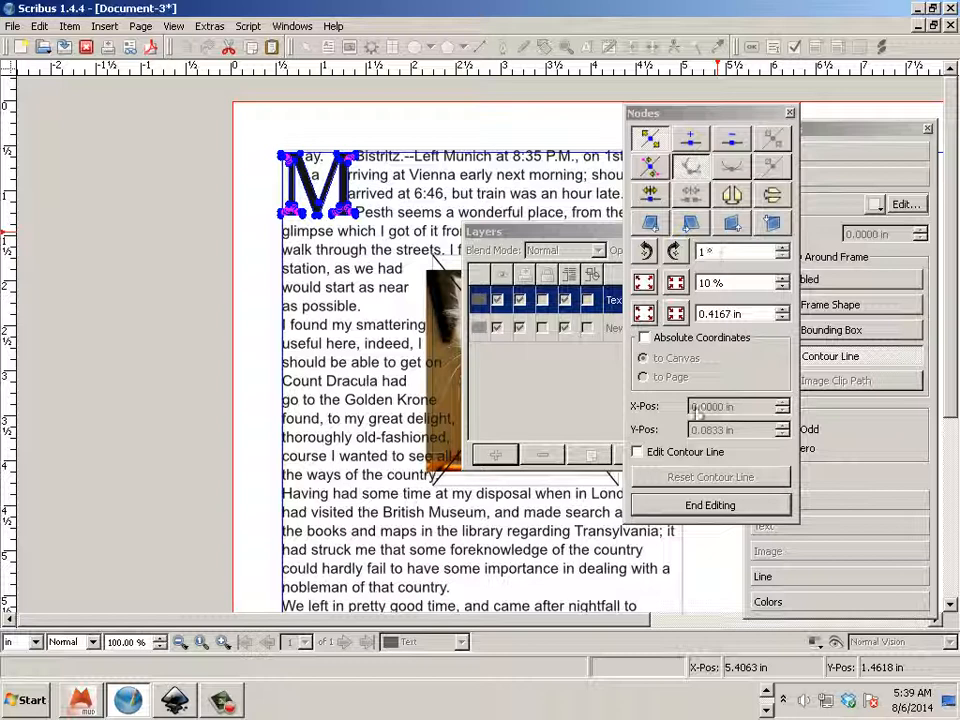
click(636, 452)
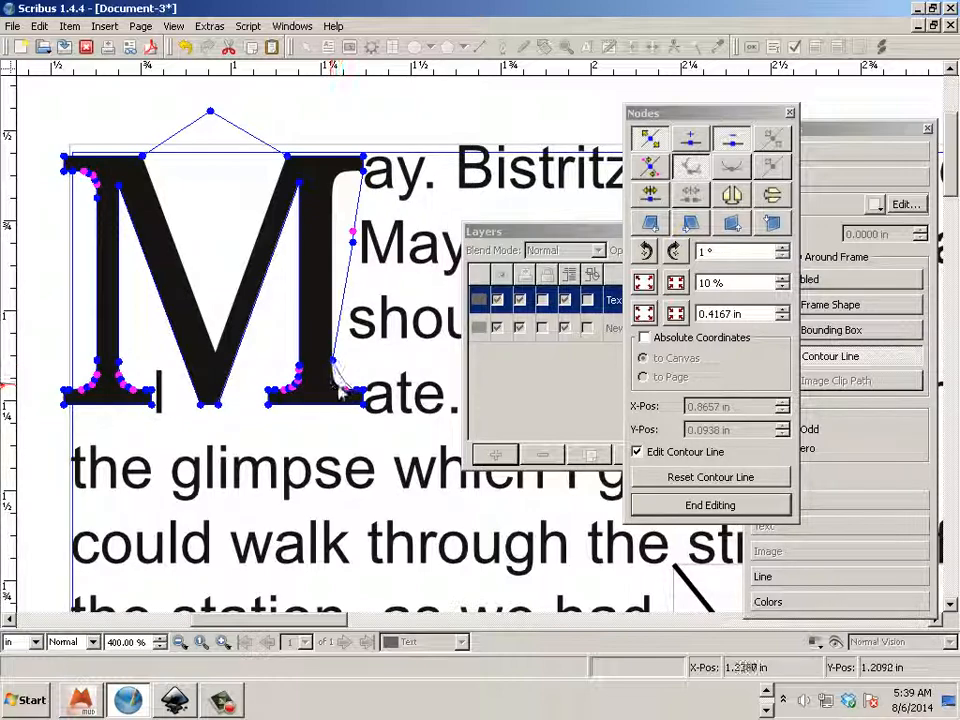
click(708, 504)
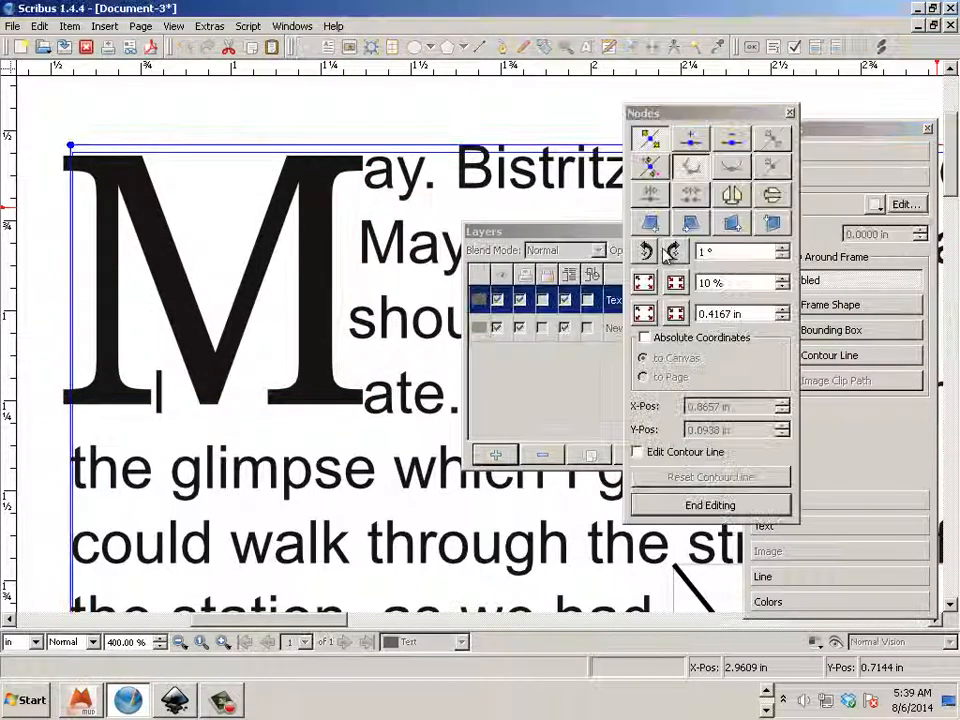
click(636, 452)
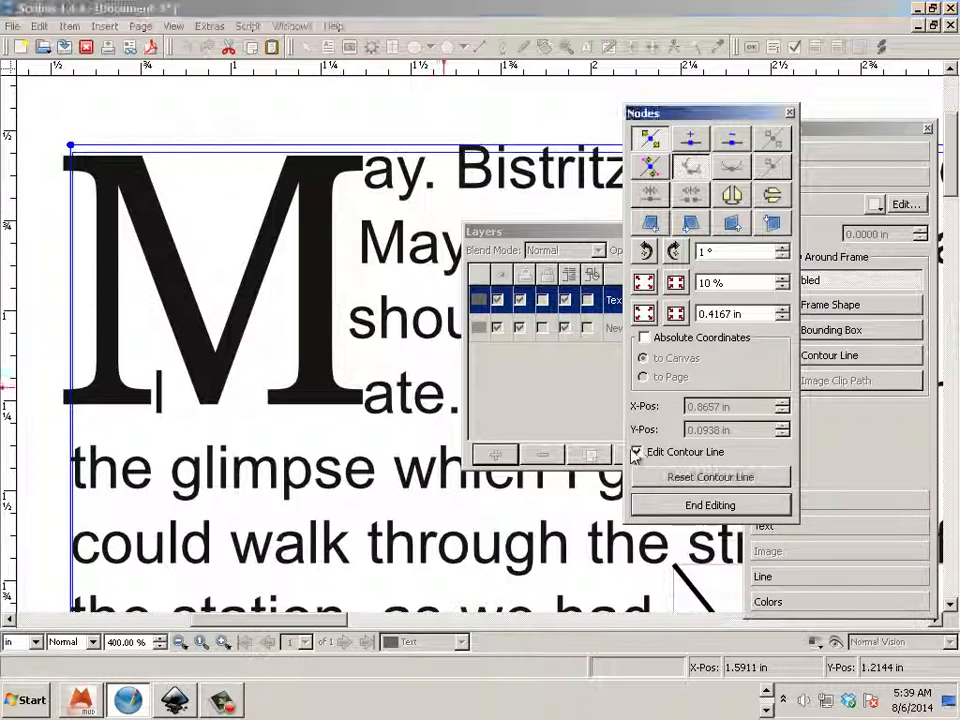
mouse_move(330, 276)
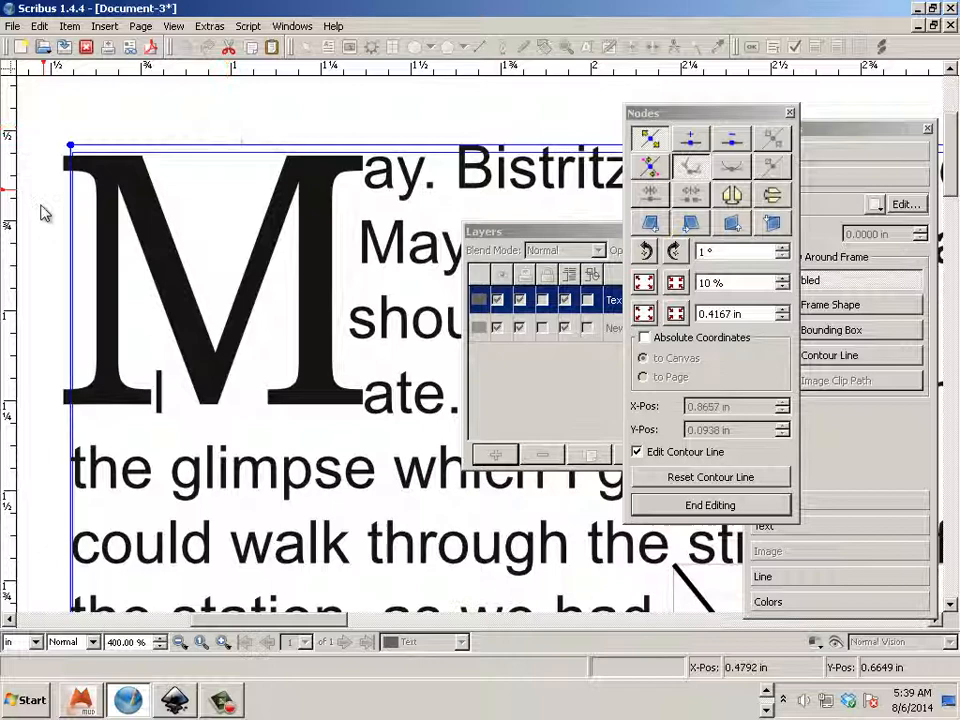
mouse_move(78, 230)
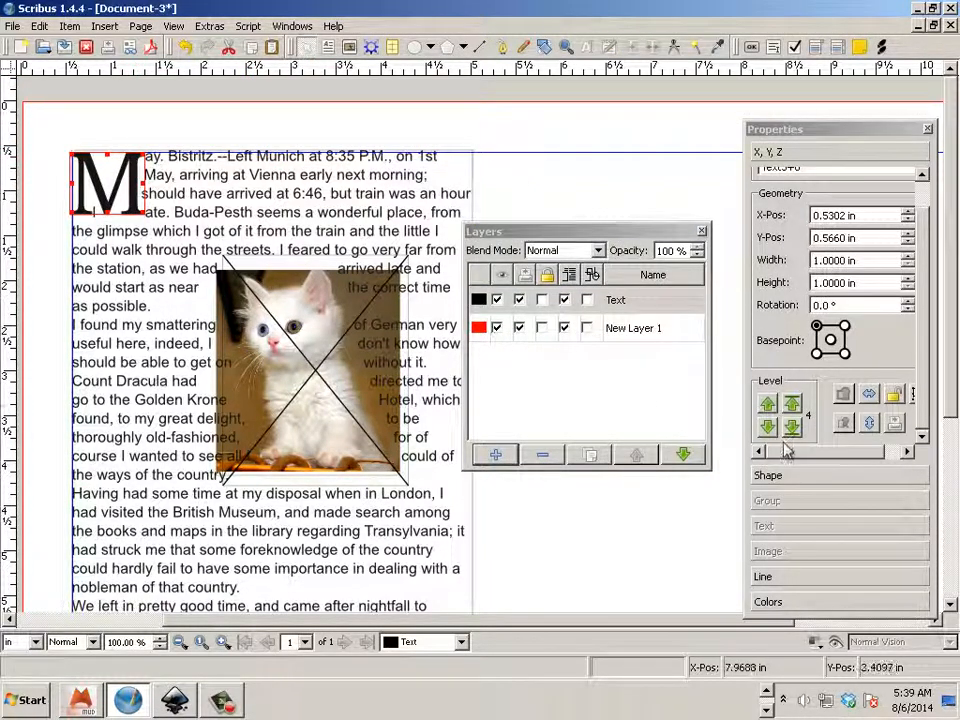
mouse_move(798, 482)
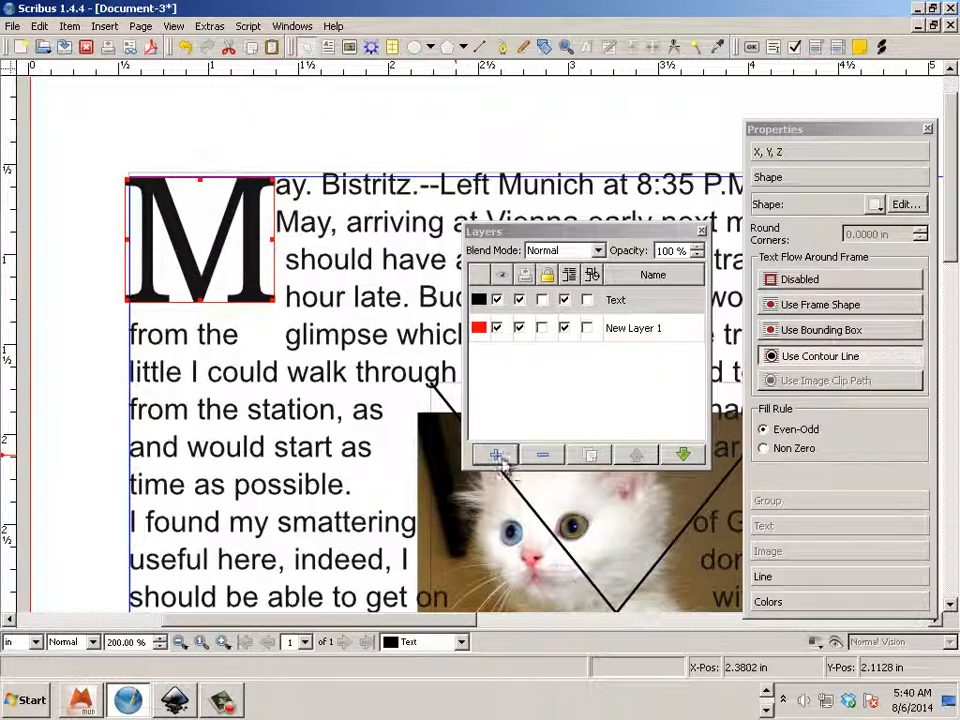
mouse_move(494, 454)
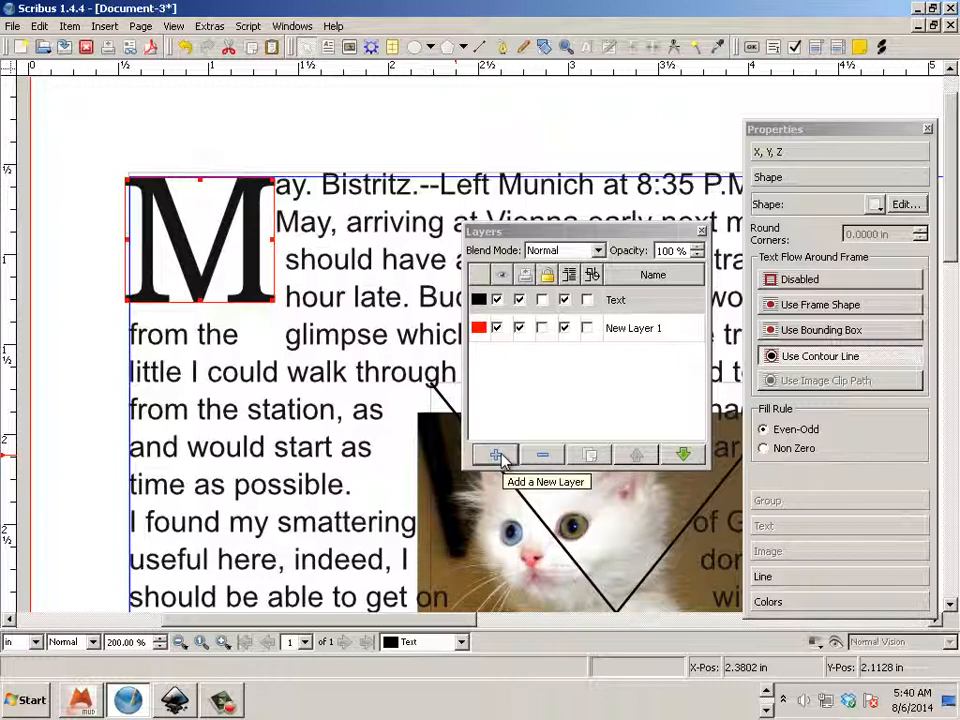
Create the Drop layer, cut the M from the Text layer and paste it onto Drop.
click(492, 454)
text(Drop)
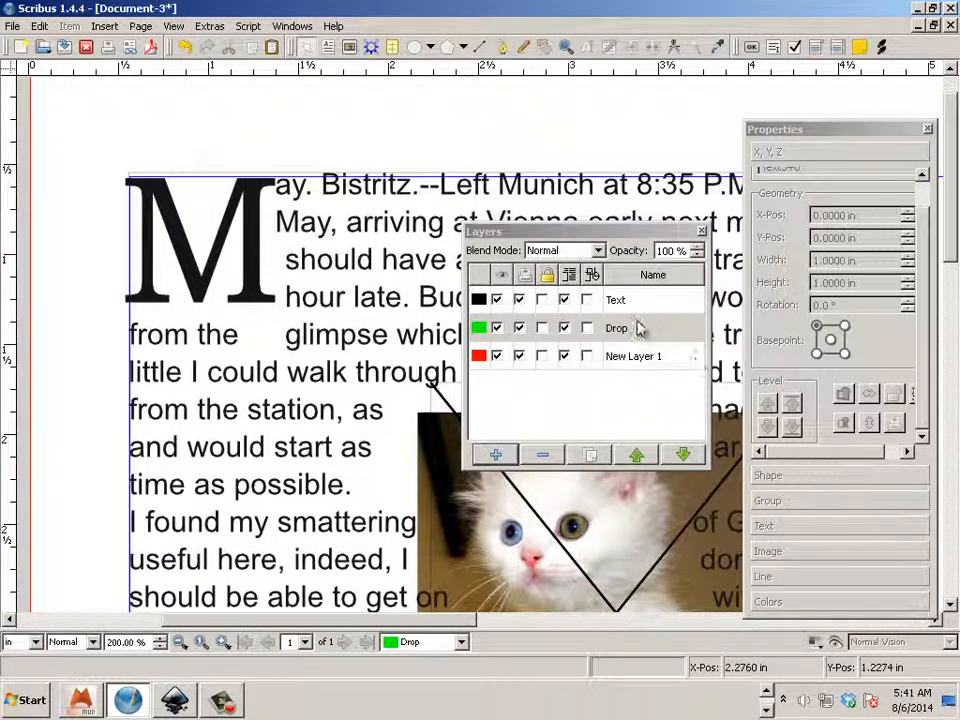
mouse_move(228, 230)
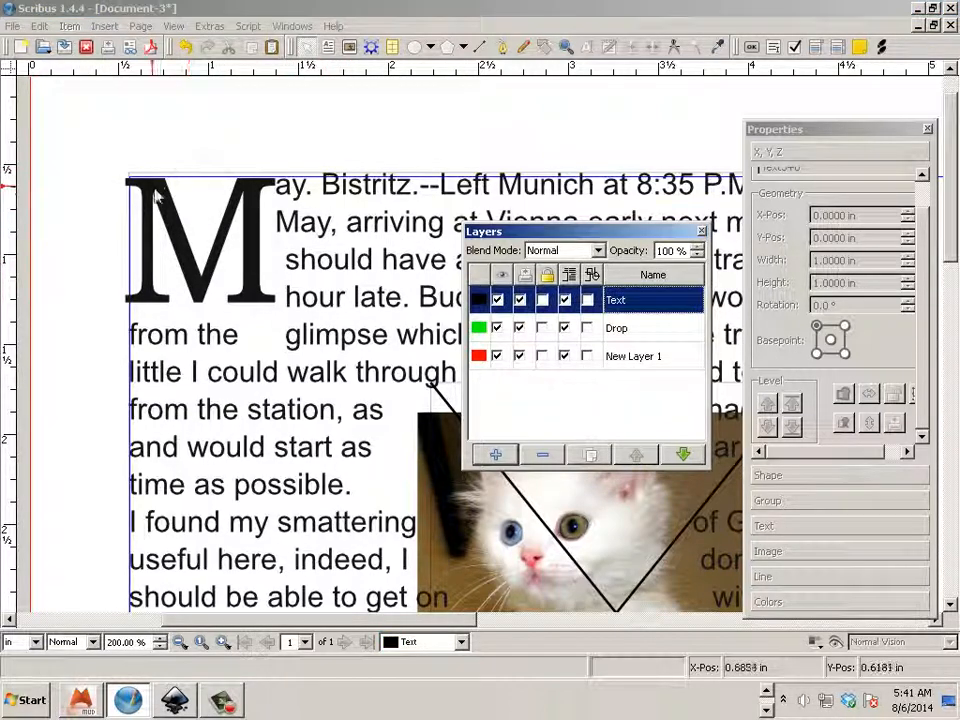
click(196, 240)
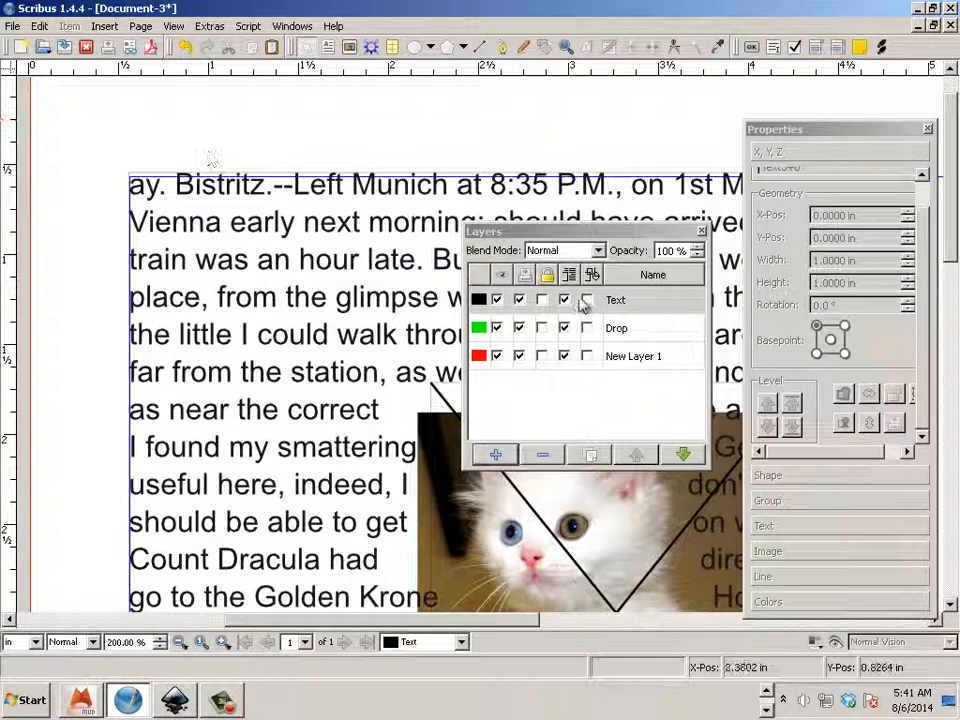
click(36, 26)
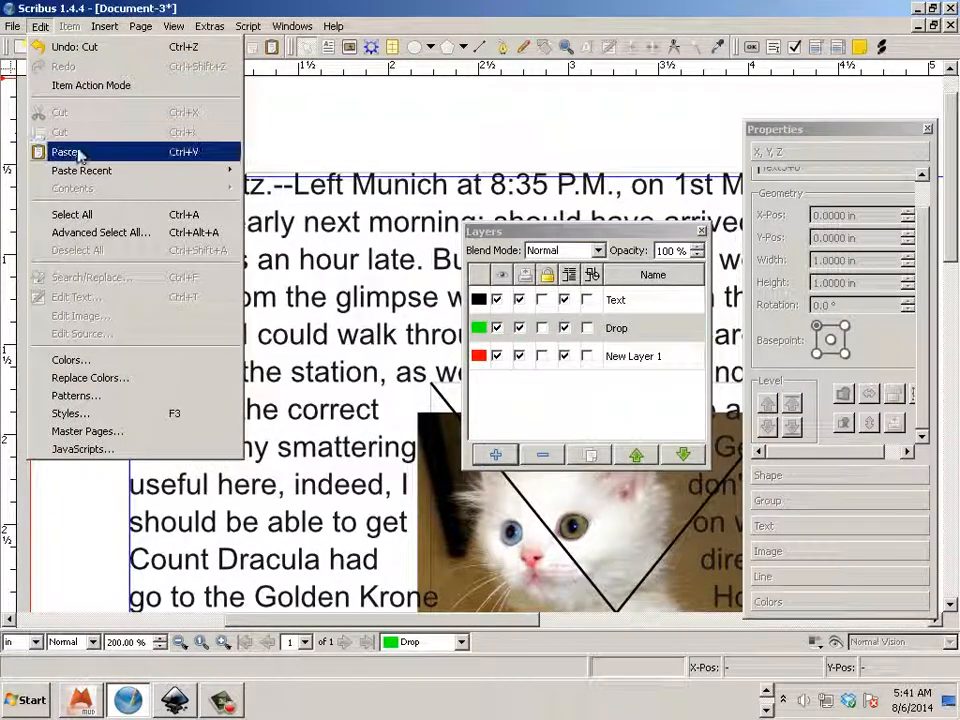
click(64, 152)
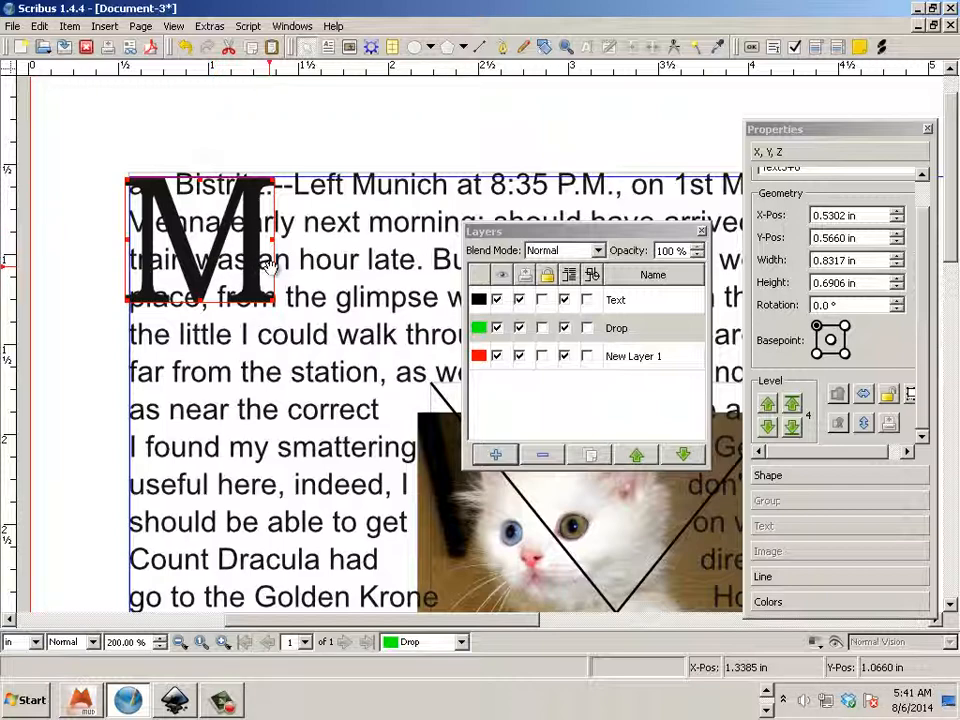
click(616, 300)
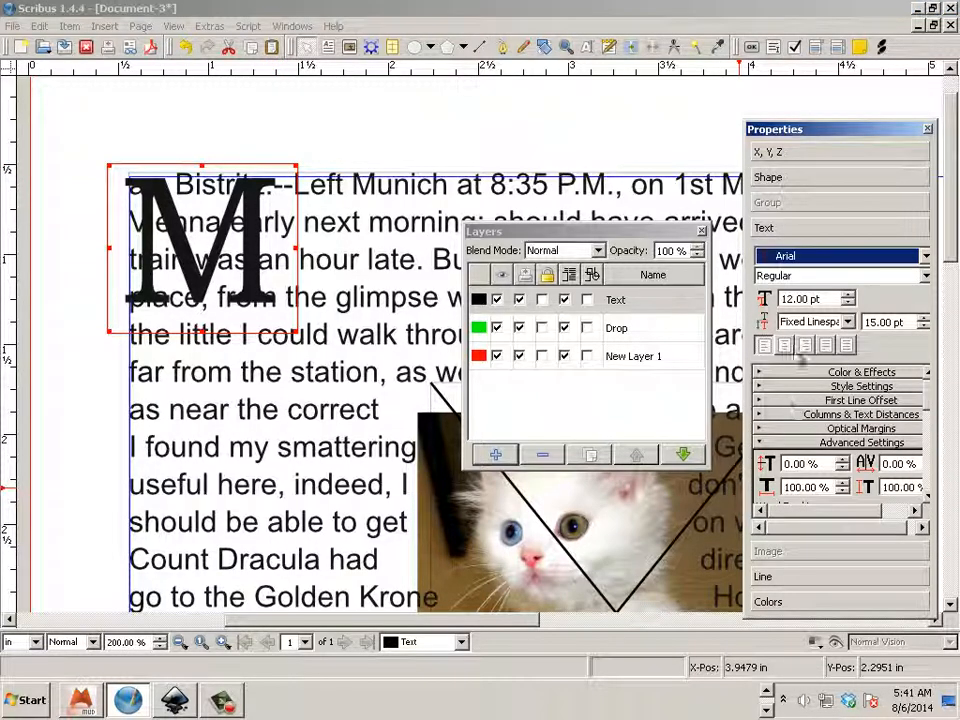
Position the M at the story's top-left and reopen its contour line for editing.
click(768, 176)
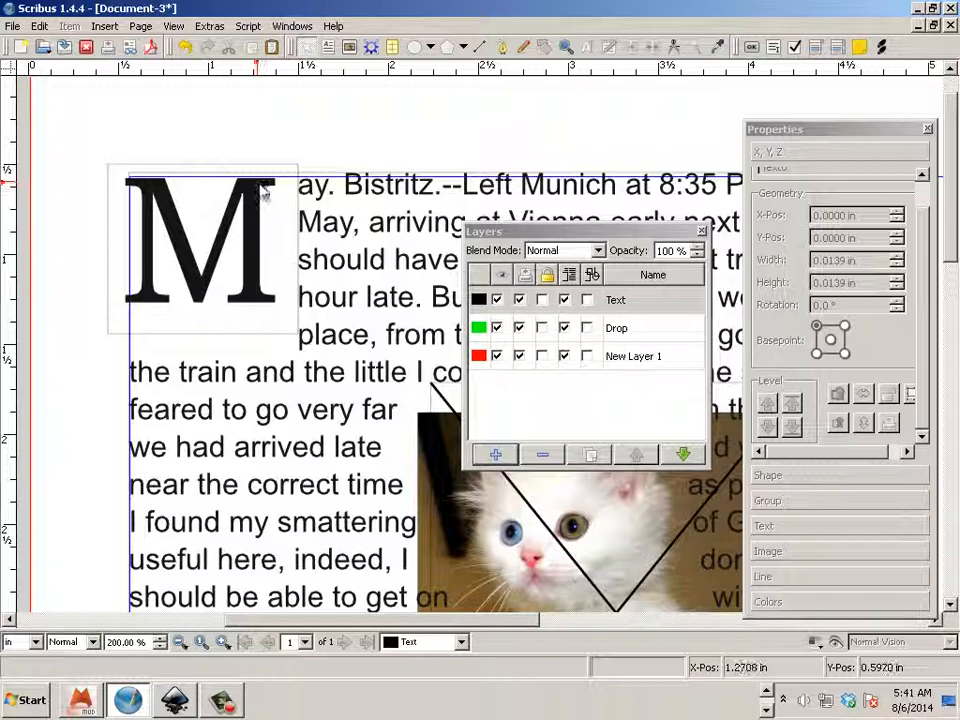
click(200, 250)
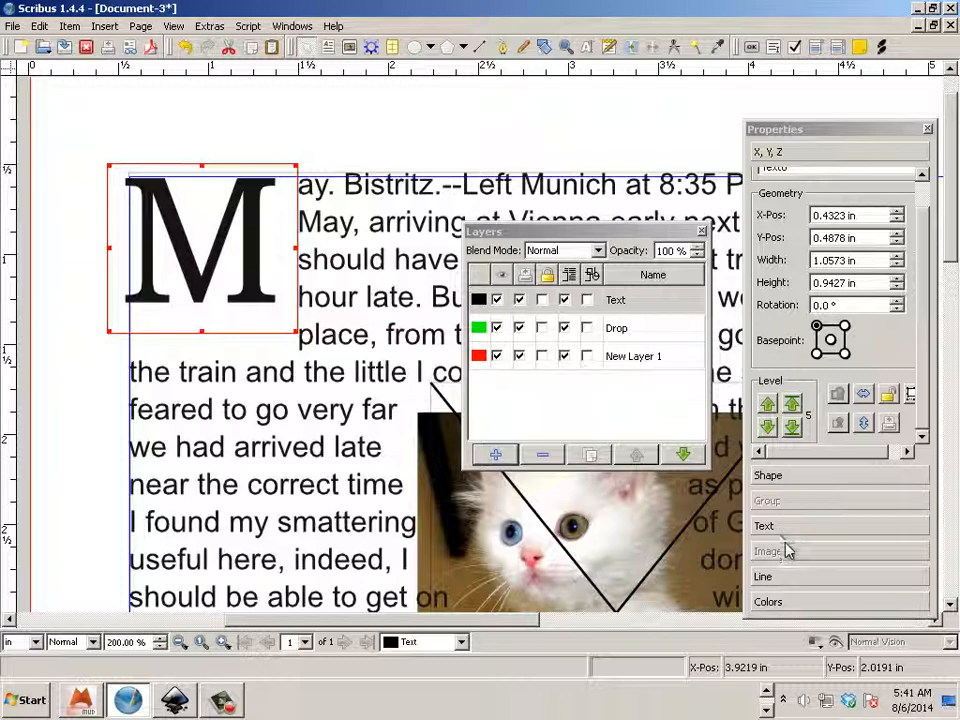
click(768, 176)
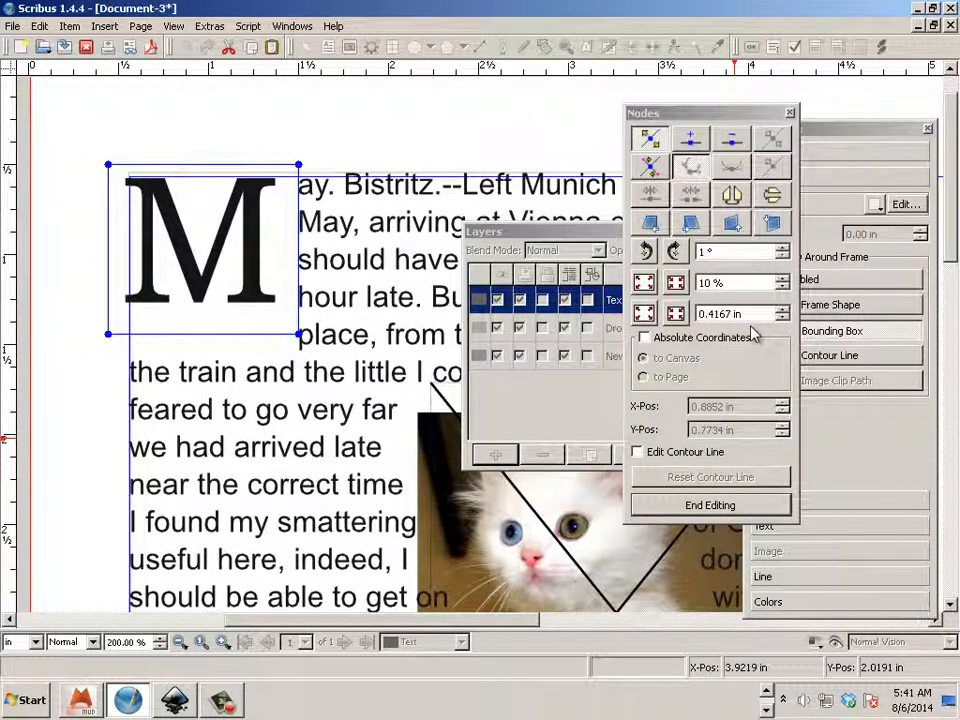
click(636, 452)
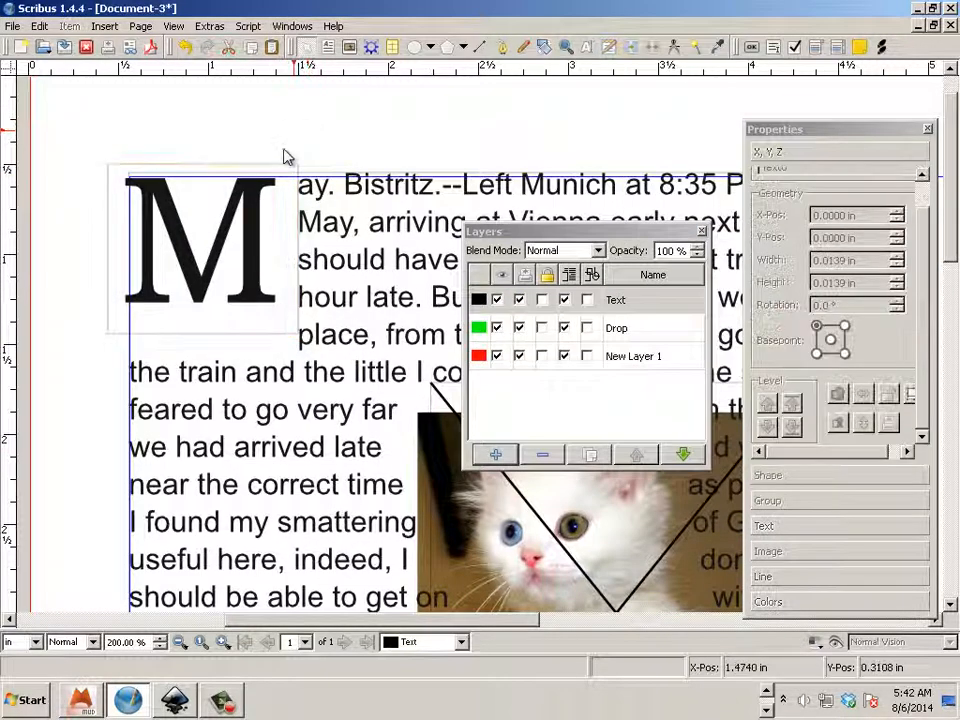
click(200, 250)
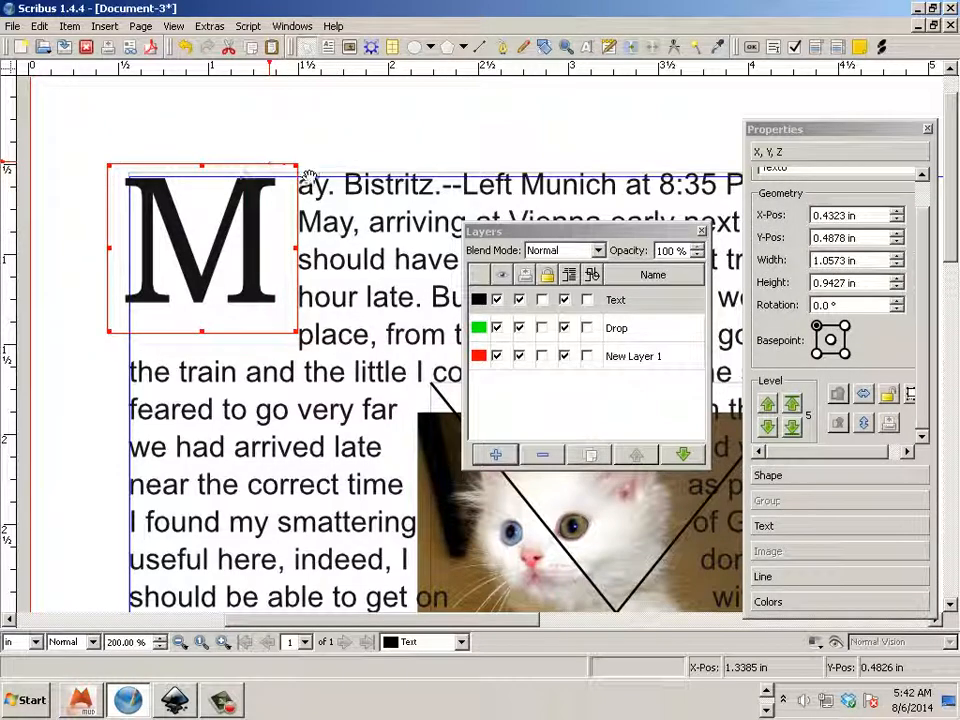